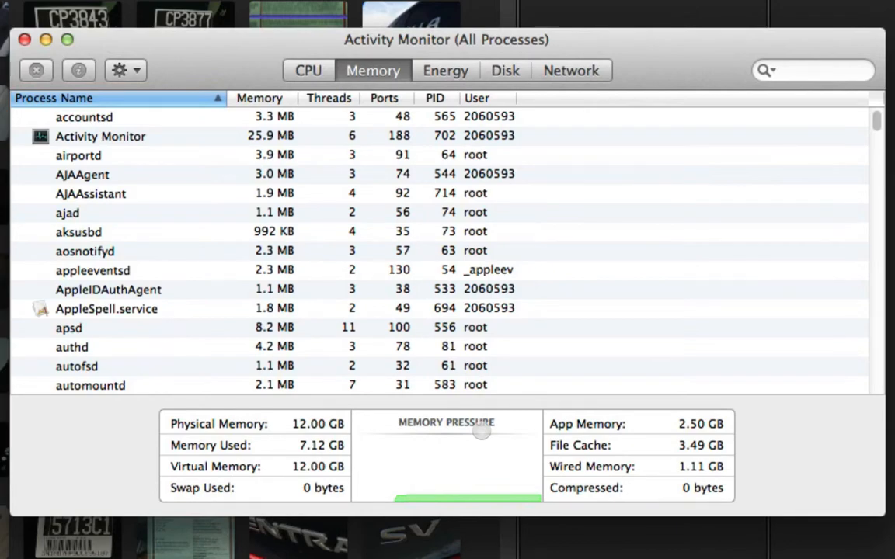
mouse_move(500, 432)
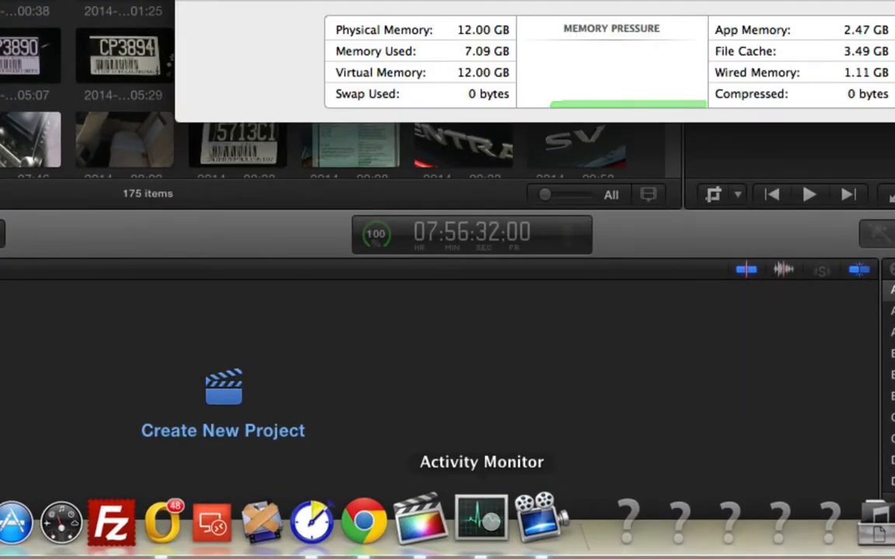
- Review Activity Monitor's CPU, disk and memory views, then edit the CP3862 price titles
left_click(480, 520)
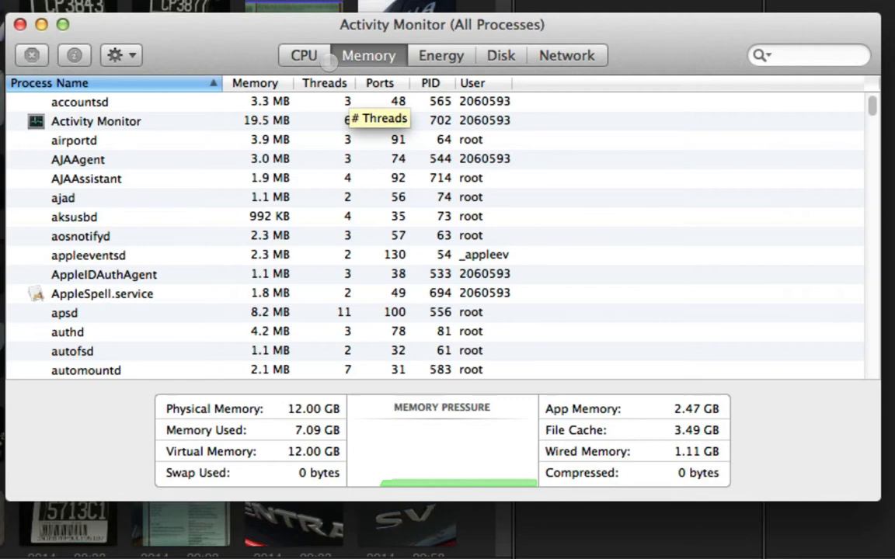
left_click(303, 55)
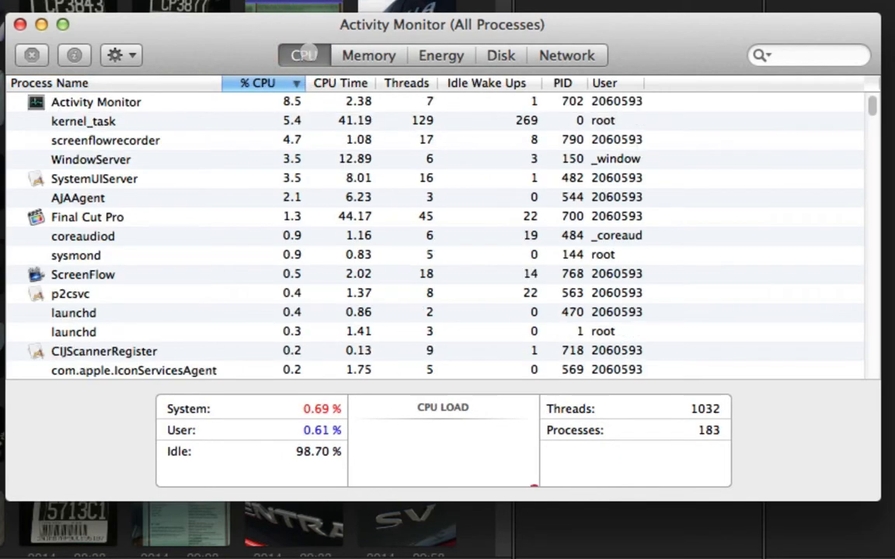
left_click(500, 55)
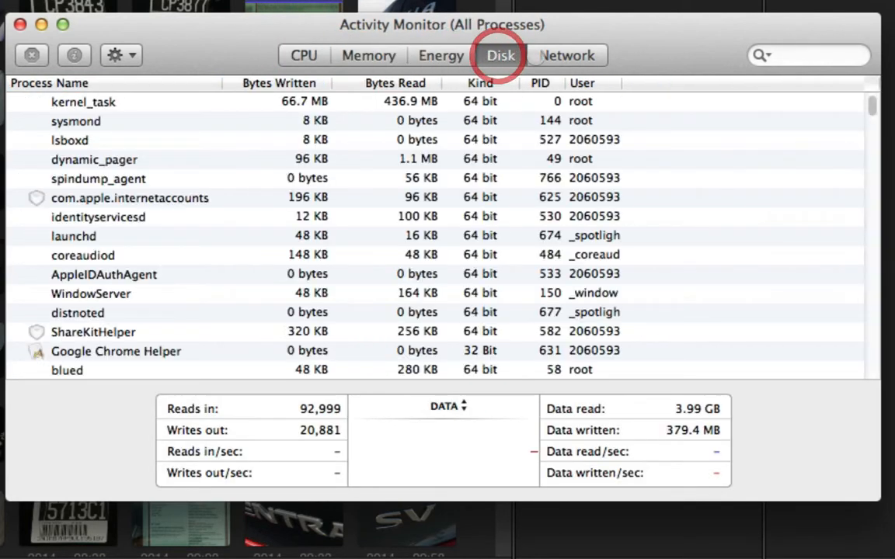
left_click(369, 55)
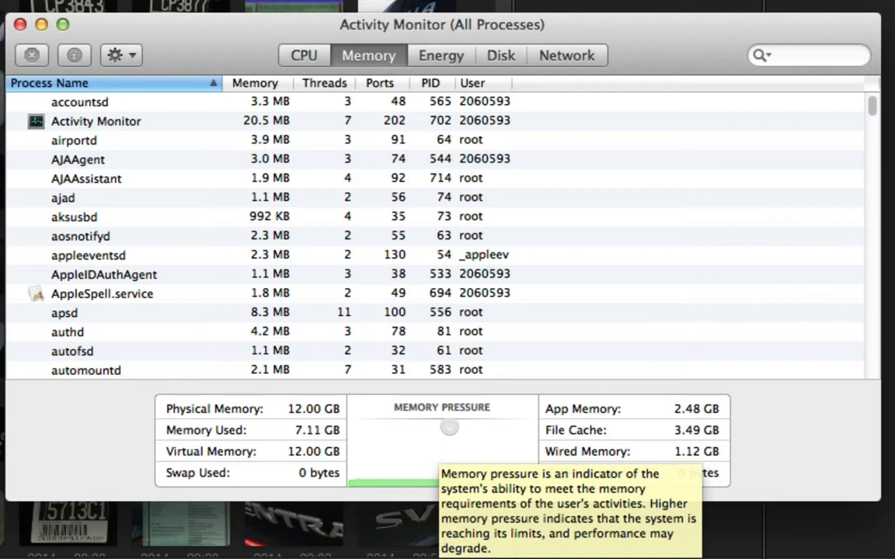
mouse_move(599, 295)
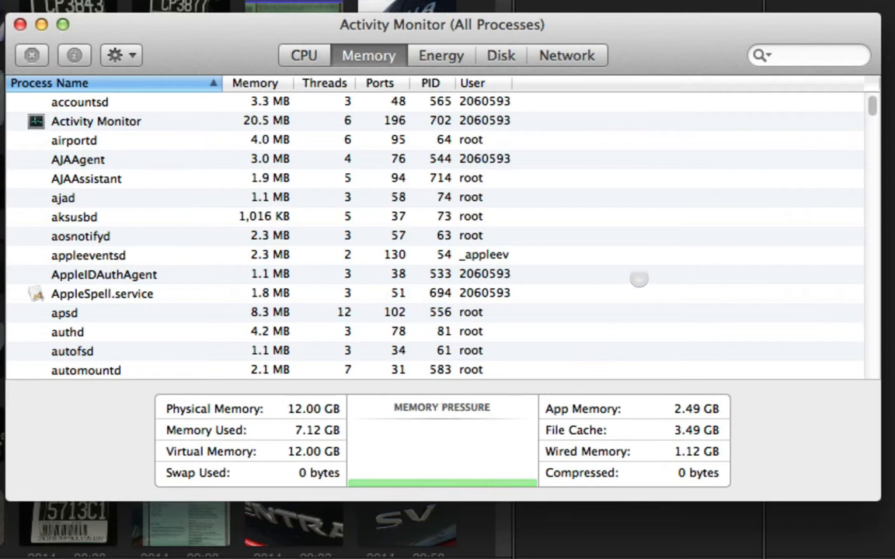
mouse_move(592, 345)
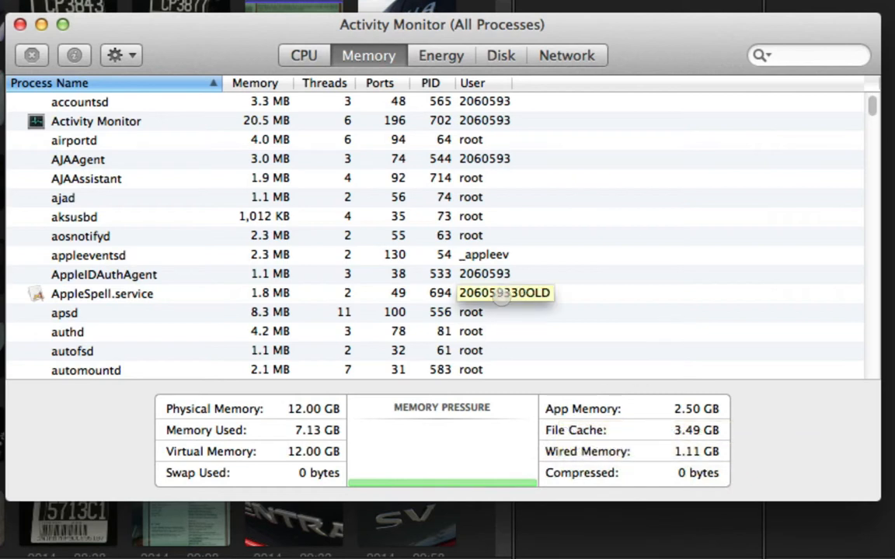
mouse_move(472, 470)
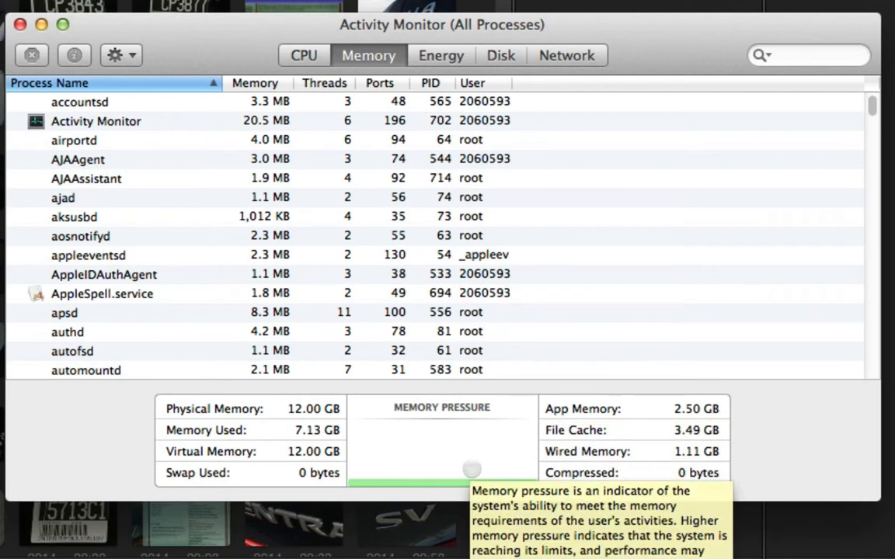
mouse_move(528, 451)
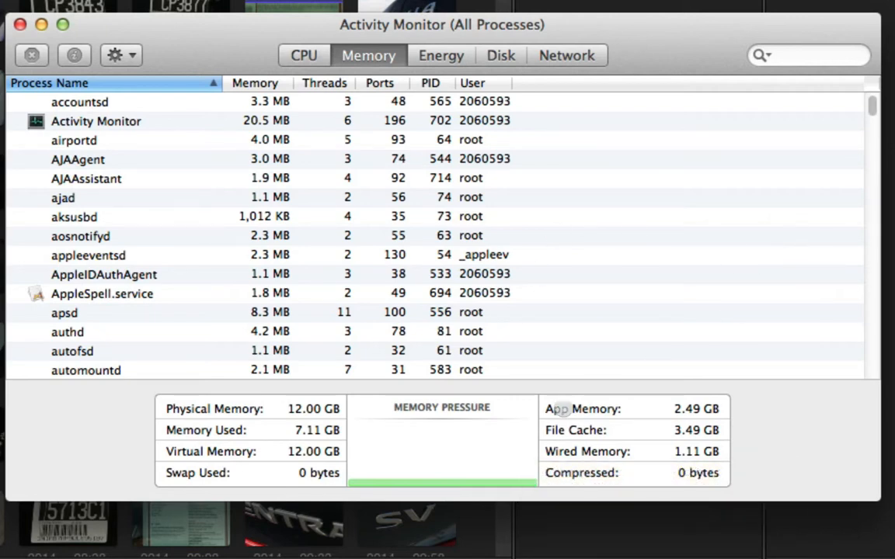
mouse_move(545, 319)
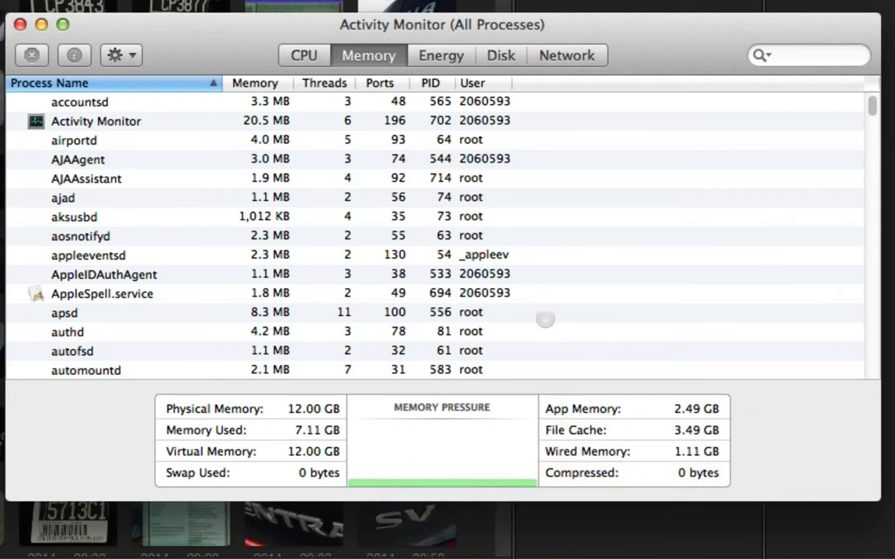
mouse_move(315, 409)
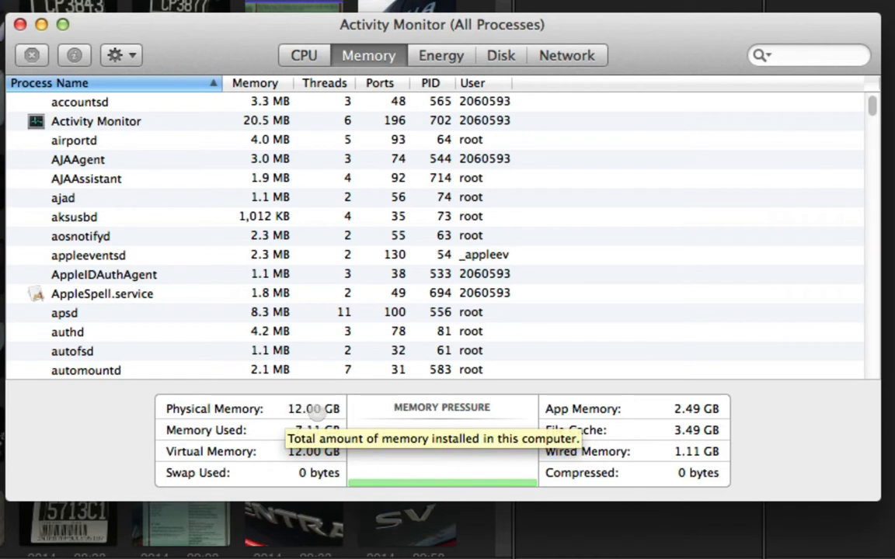
mouse_move(682, 294)
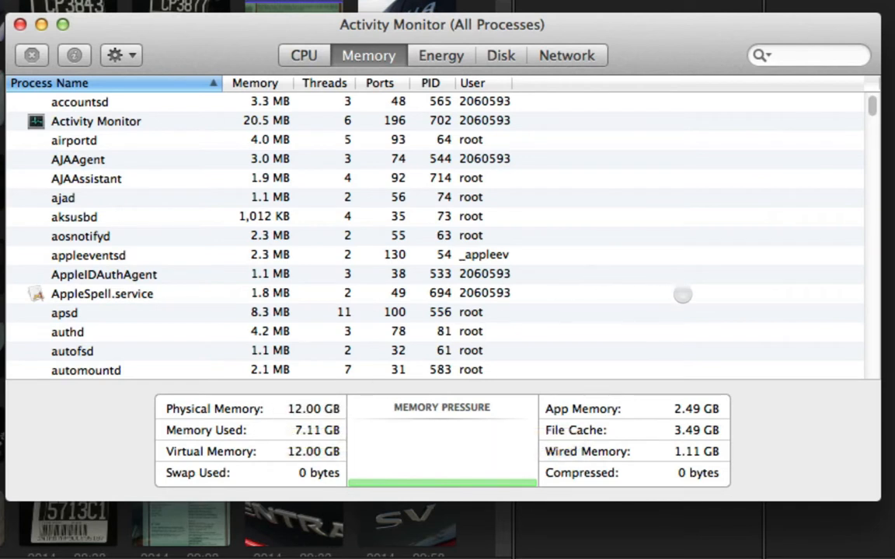
mouse_move(325, 435)
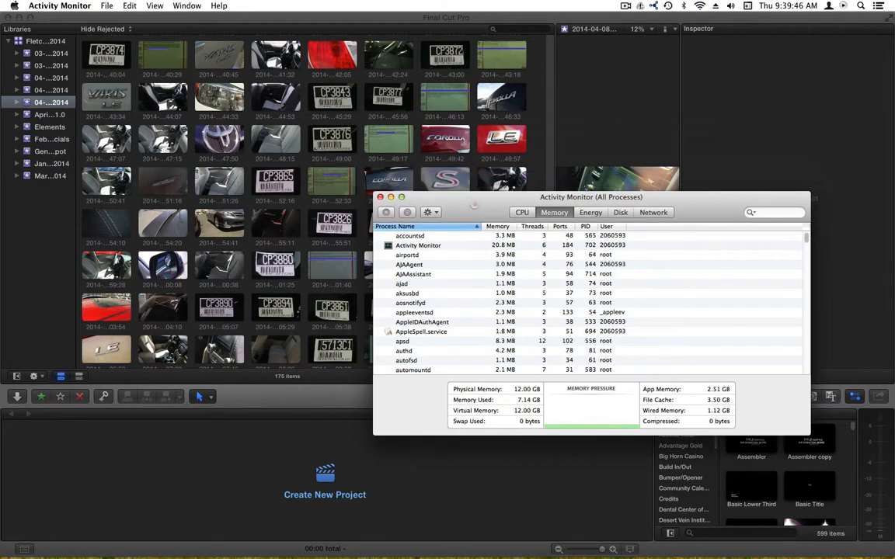
mouse_move(414, 123)
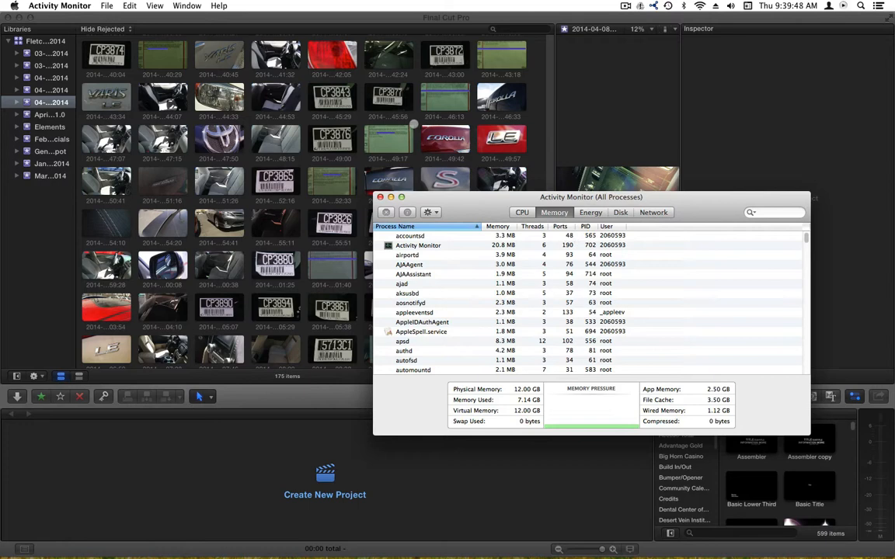
mouse_move(637, 410)
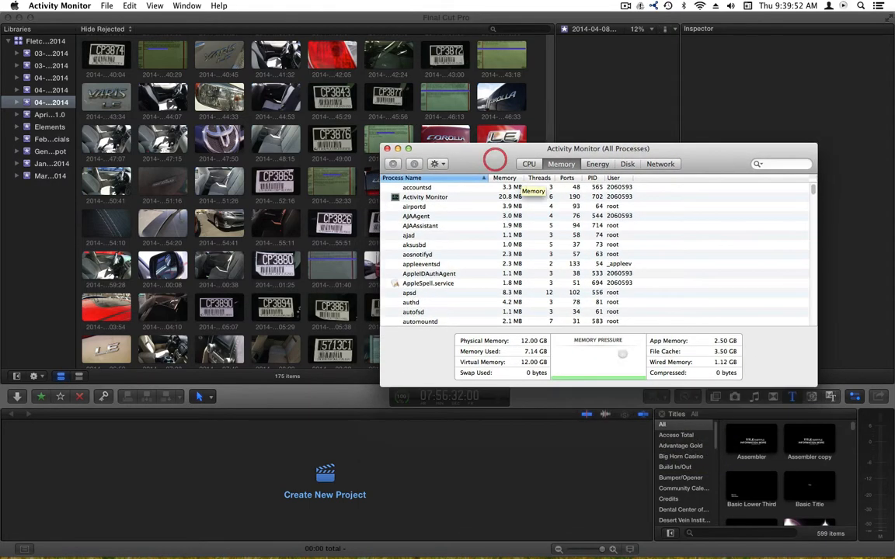
mouse_move(599, 361)
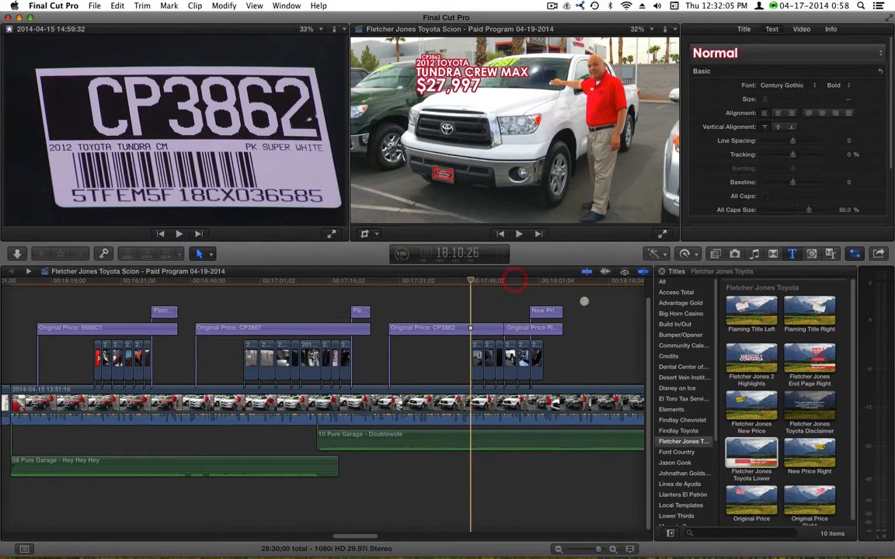
left_click(516, 281)
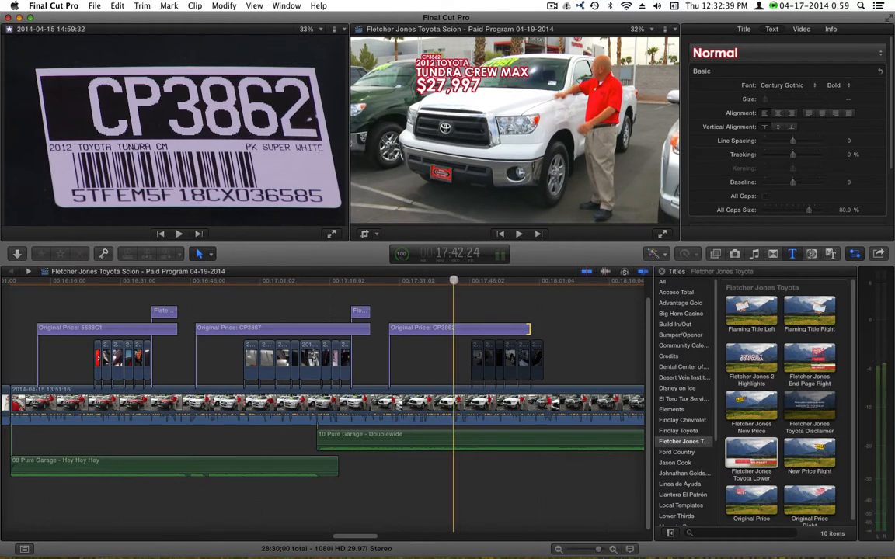
left_click(519, 234)
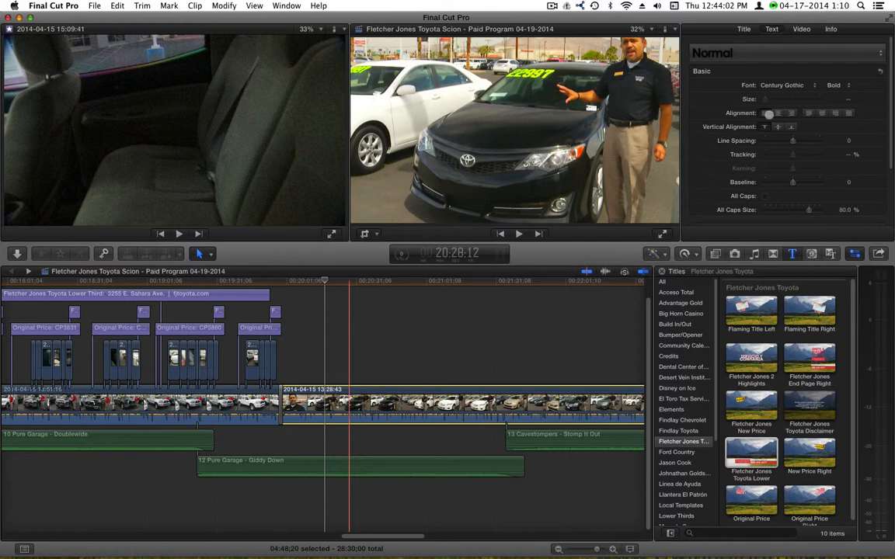
- Switch the second main clip's Stabilization Method from Automatic to SmoothCam, then play back
left_click(756, 29)
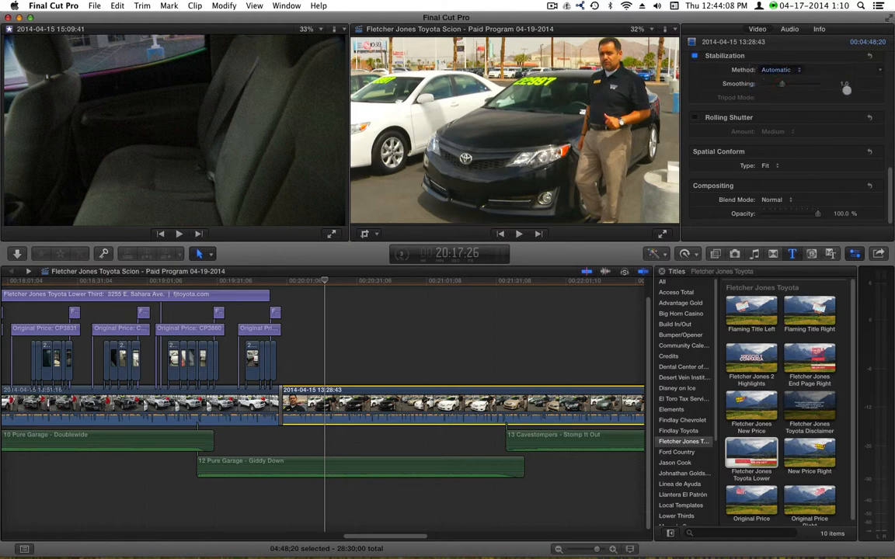
left_click(777, 69)
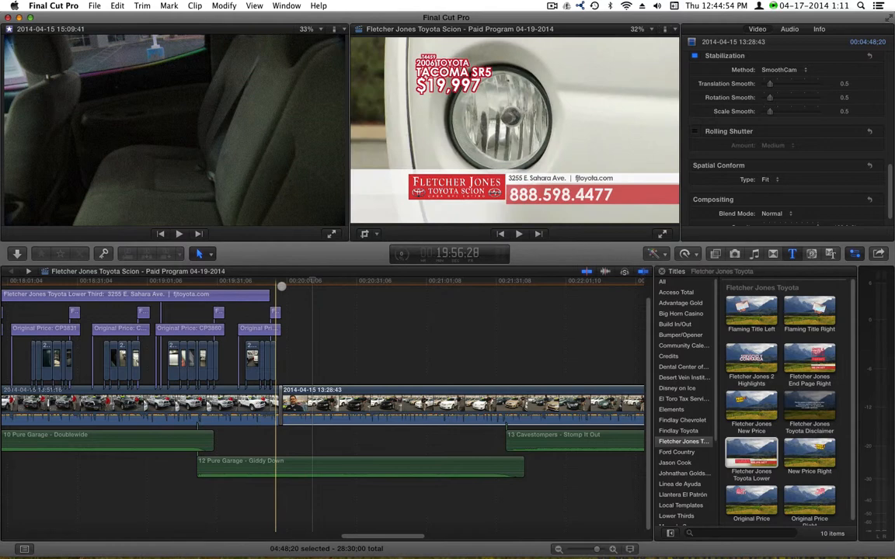
key("cmd+v")
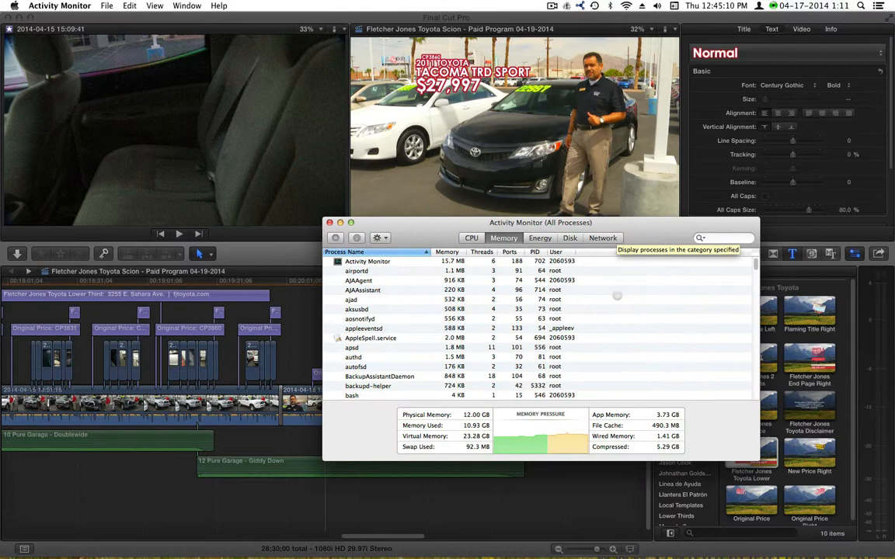
mouse_move(556, 443)
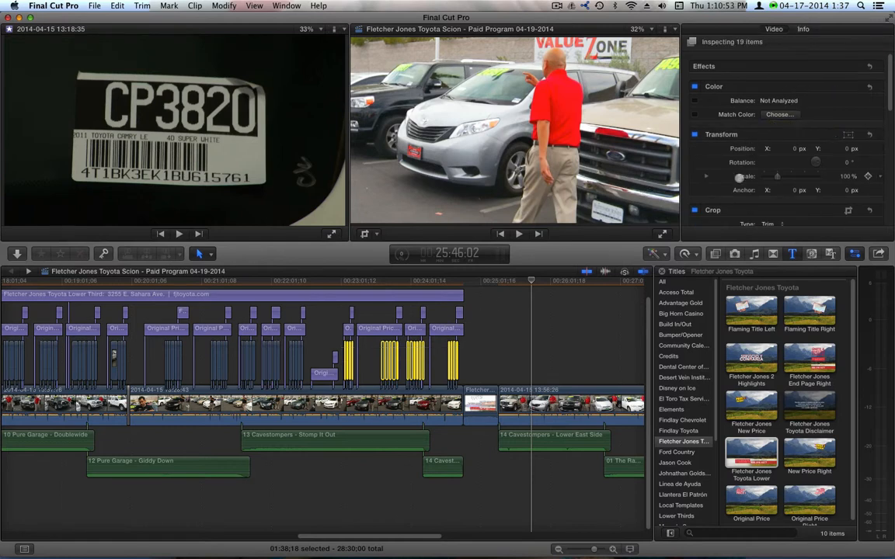
- Scroll the Video inspector to Stabilization and adjust the Method for all 19 clips
scroll("down", 3)
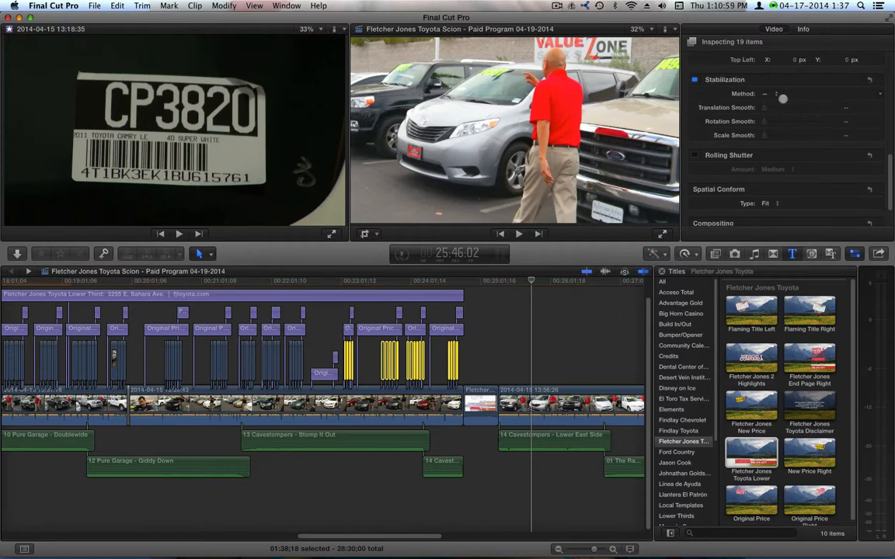
left_click(783, 93)
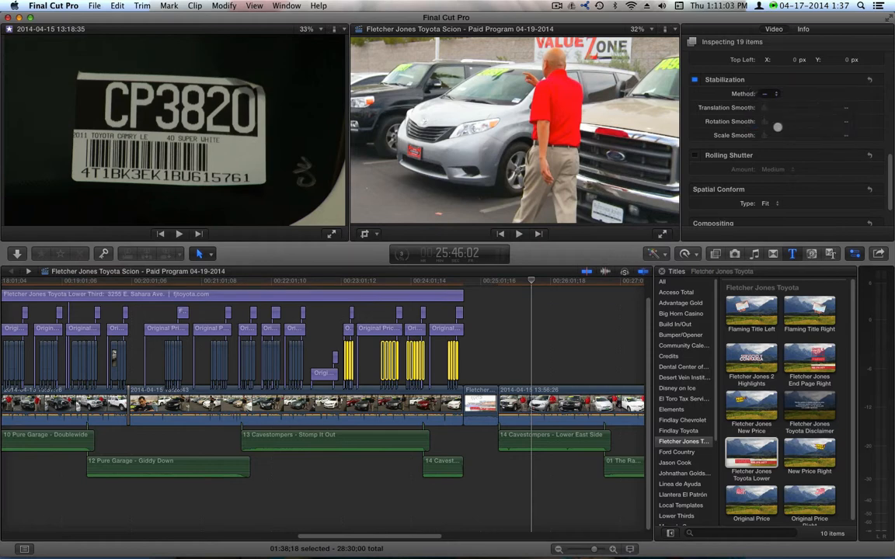
left_click(770, 93)
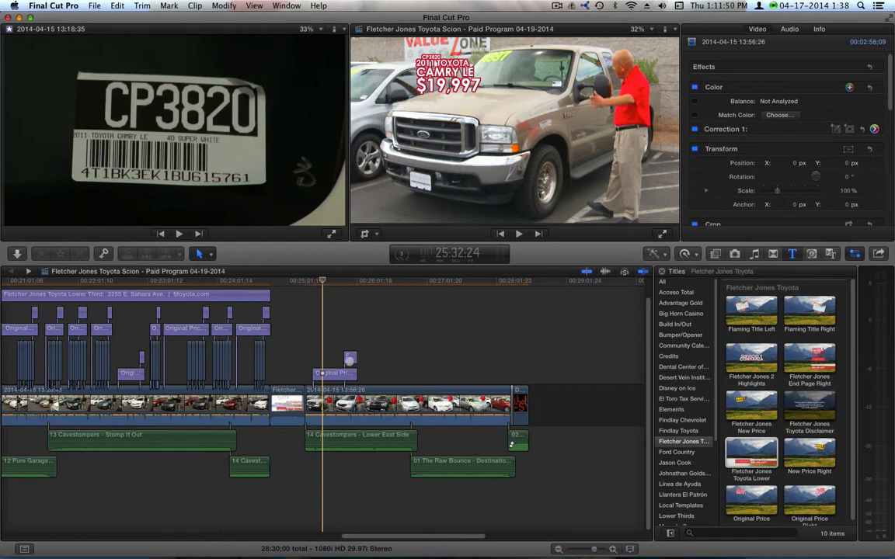
- Select a clip at the program's end, near the 2011 Toyota Camry LE title
left_click(334, 373)
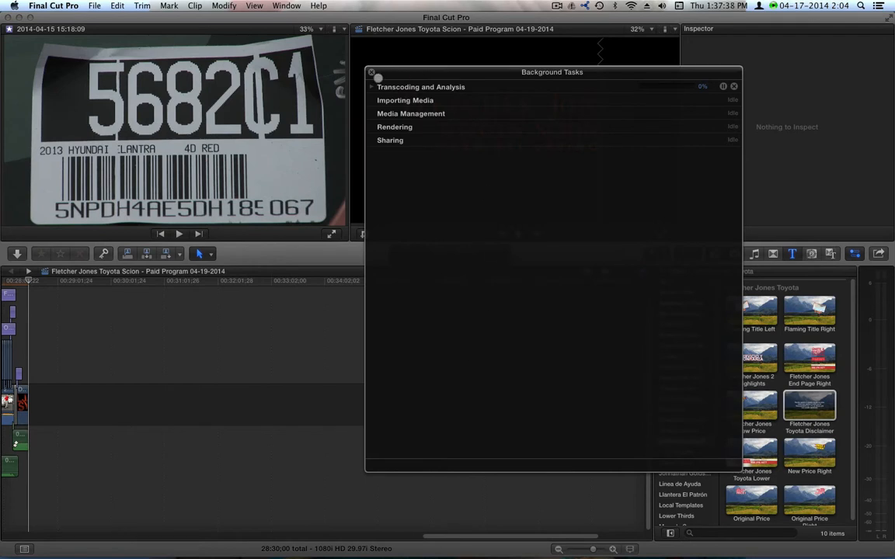
- Close the Background Tasks window after confirming nothing is rendering, importing or sharing
left_click(371, 86)
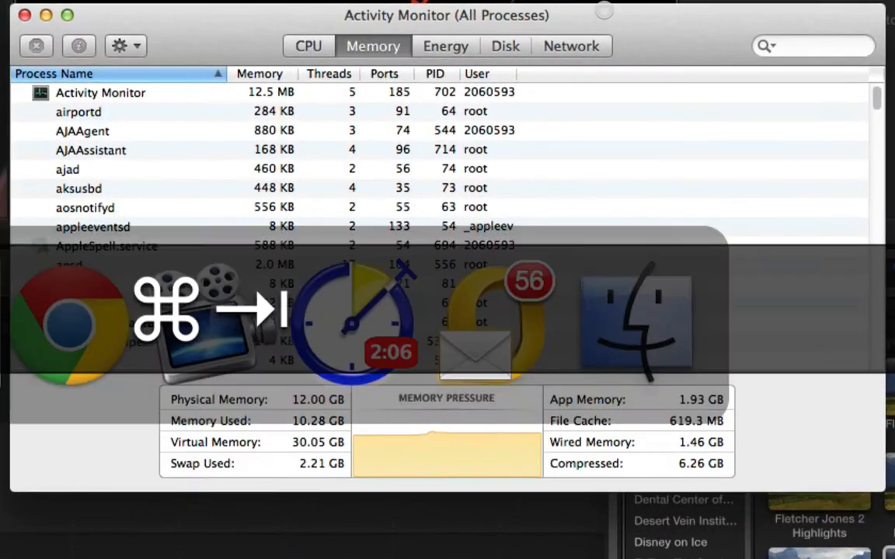
- Quit Final Cut Pro so memory used drops to 3.60 GB, then open Launchpad
key("cmd+q")
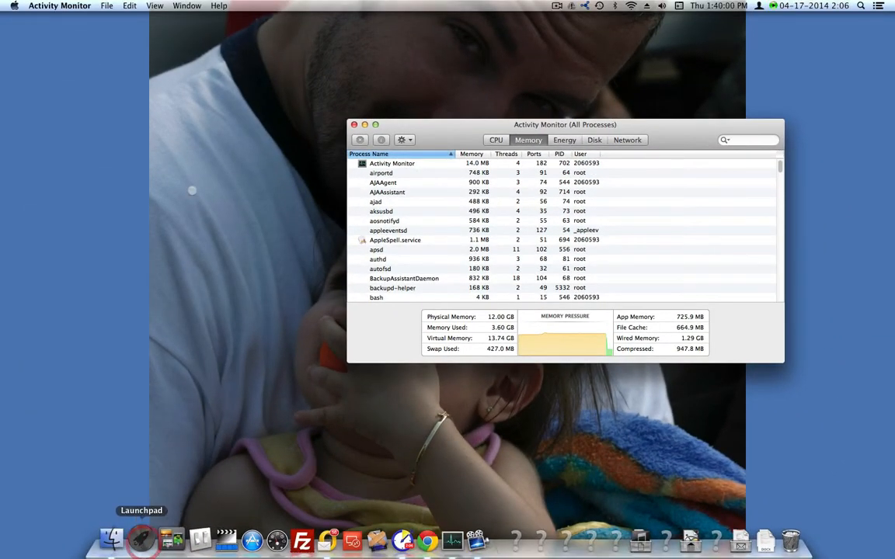
left_click(111, 538)
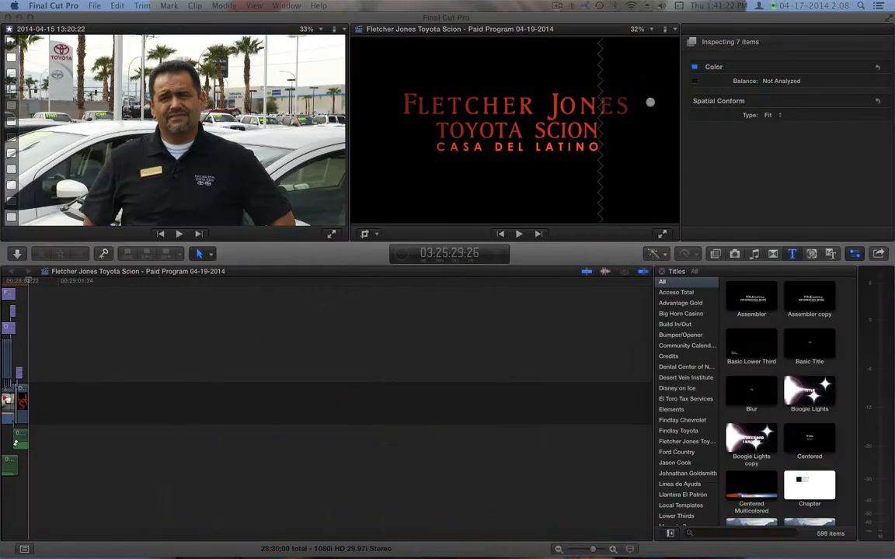
mouse_move(269, 296)
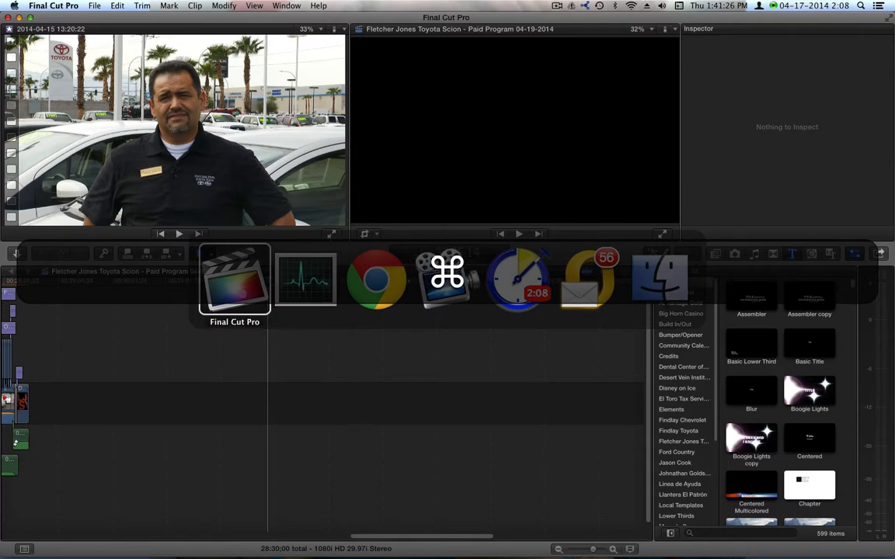
- Bring the relaunched Final Cut Pro, with the Toyota project open, to the front
left_click(306, 279)
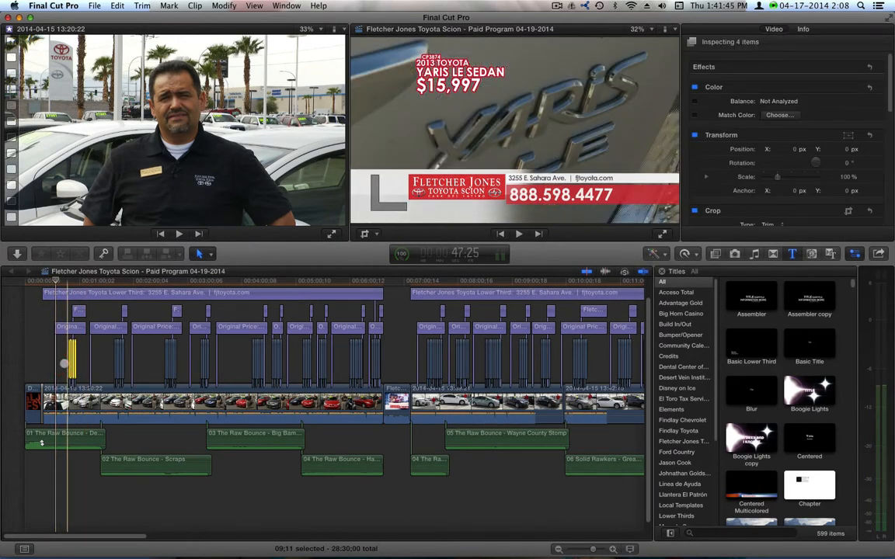
- Undo the last change and cut the title clip at the Honda Civic ad
key("cmd+z")
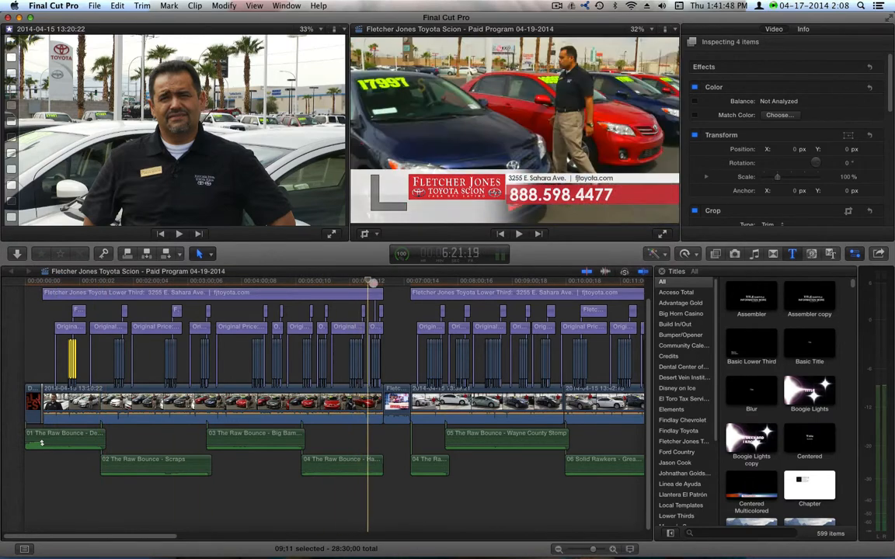
left_click(441, 365)
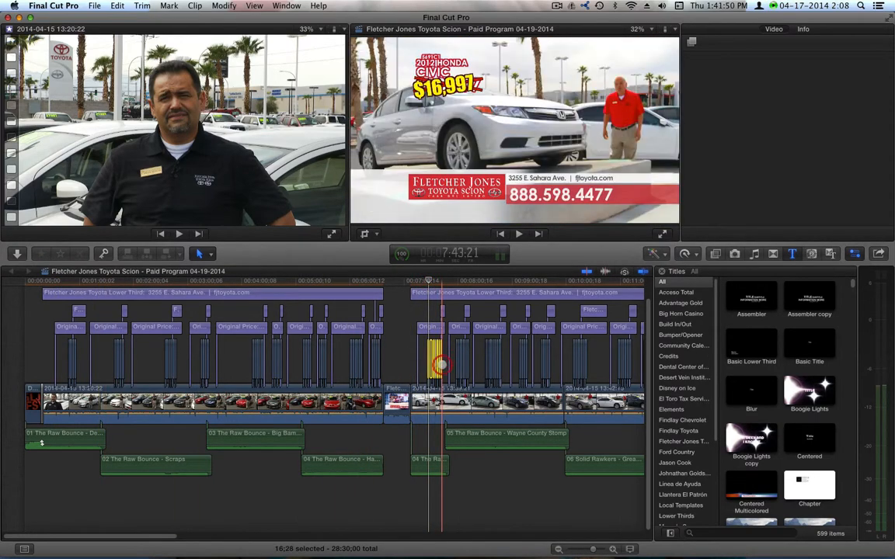
key("cmd+x")
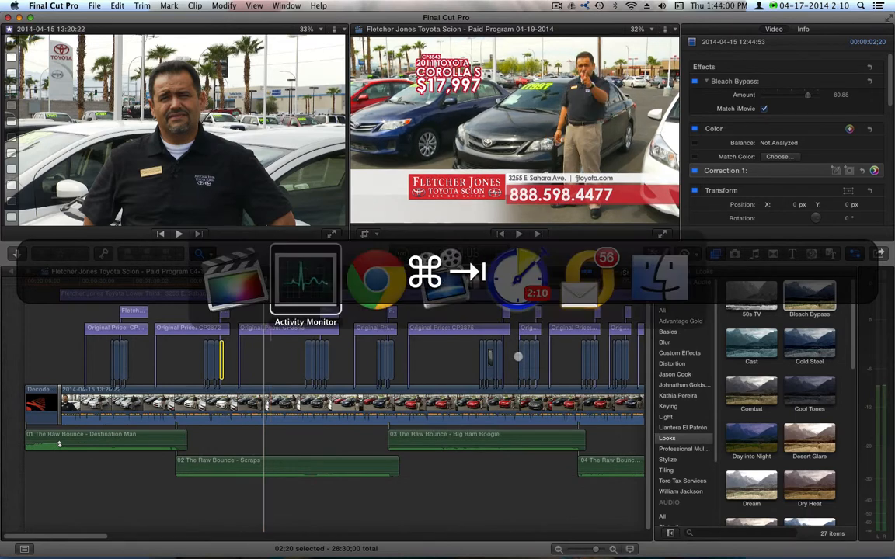
- Check Activity Monitor, then play the program from the 2011 Corolla $17,997 spot
left_click(305, 280)
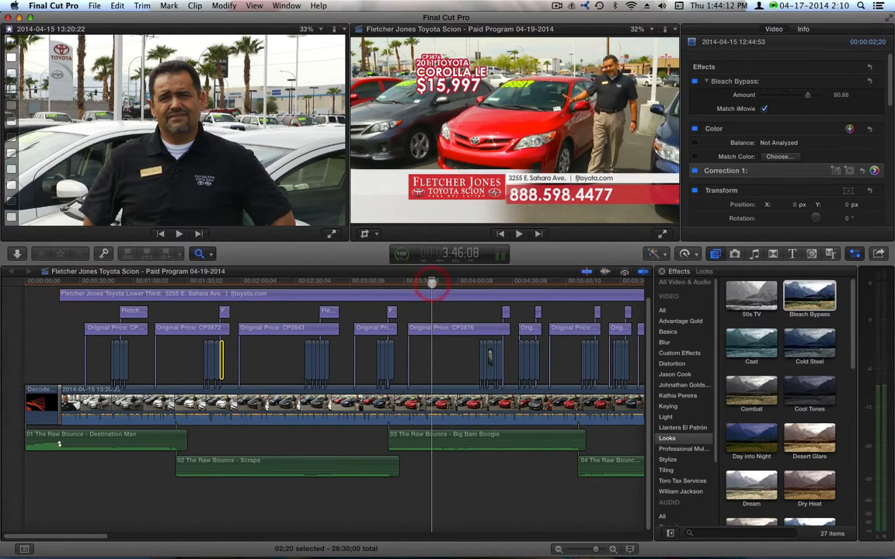
left_click(261, 280)
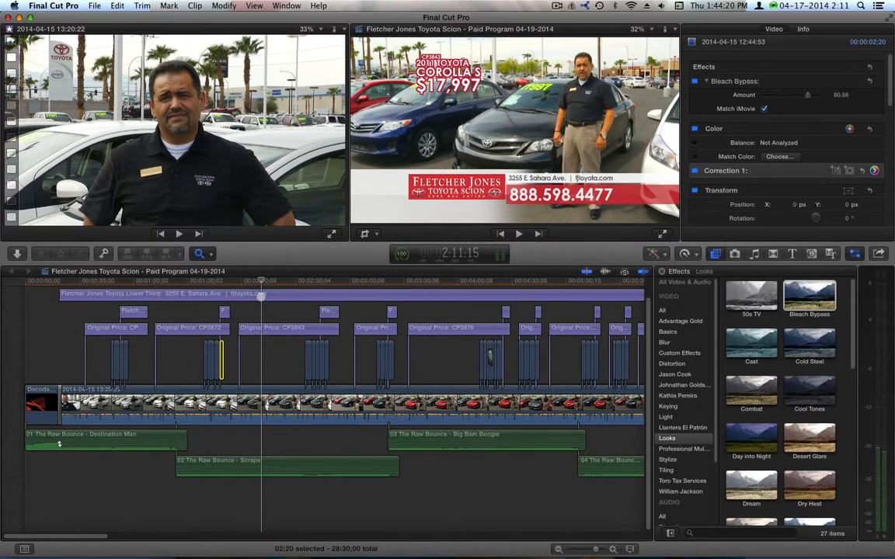
left_click(519, 233)
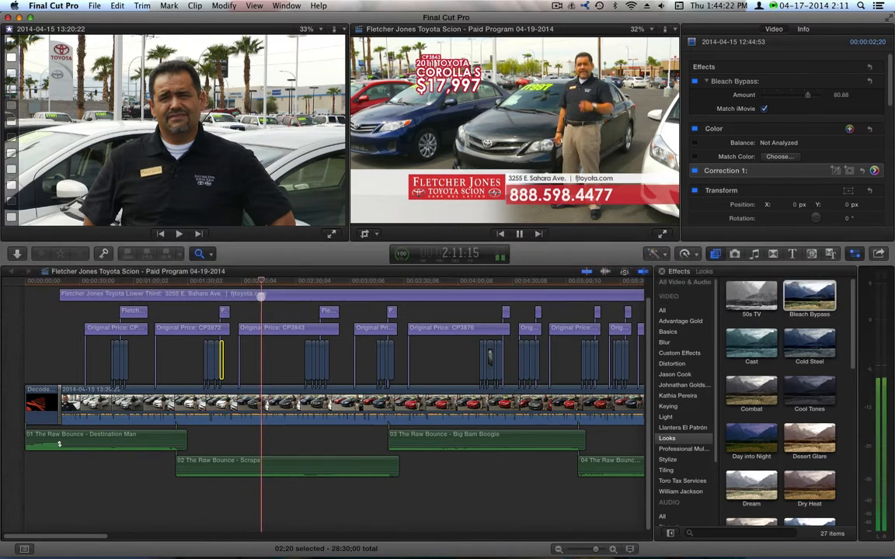